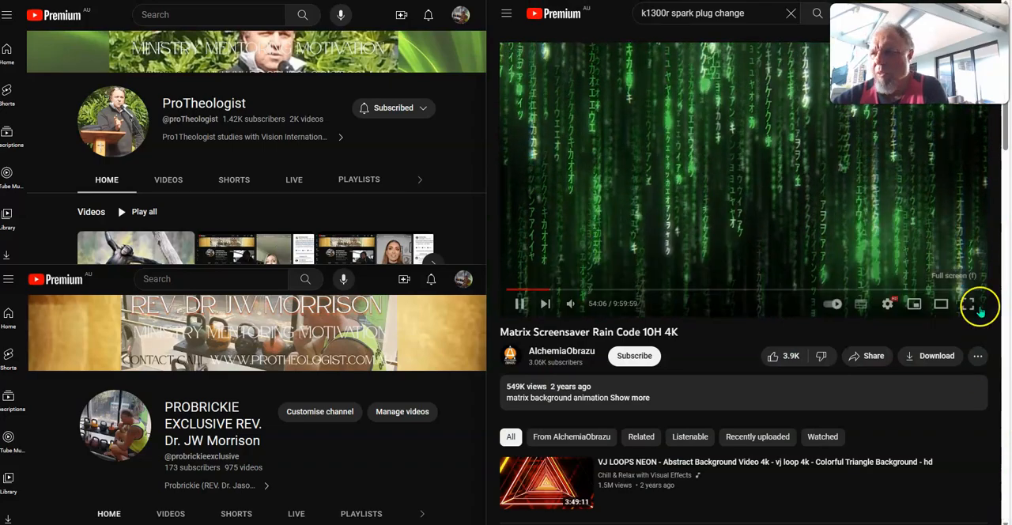
Switch the Matrix Screensaver Rain Code 10H 4K video to full screen
{"action": "left_click", "coordinate": [971, 303]}
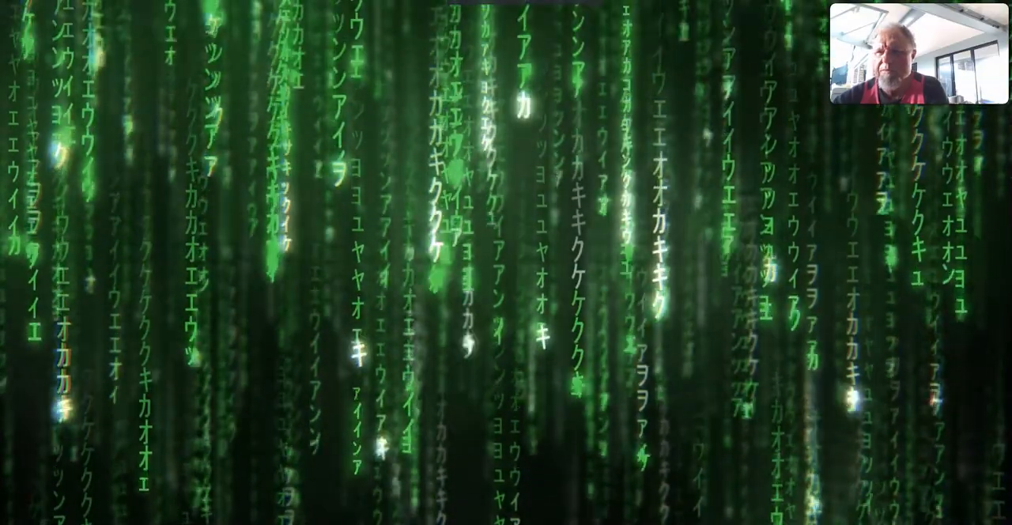